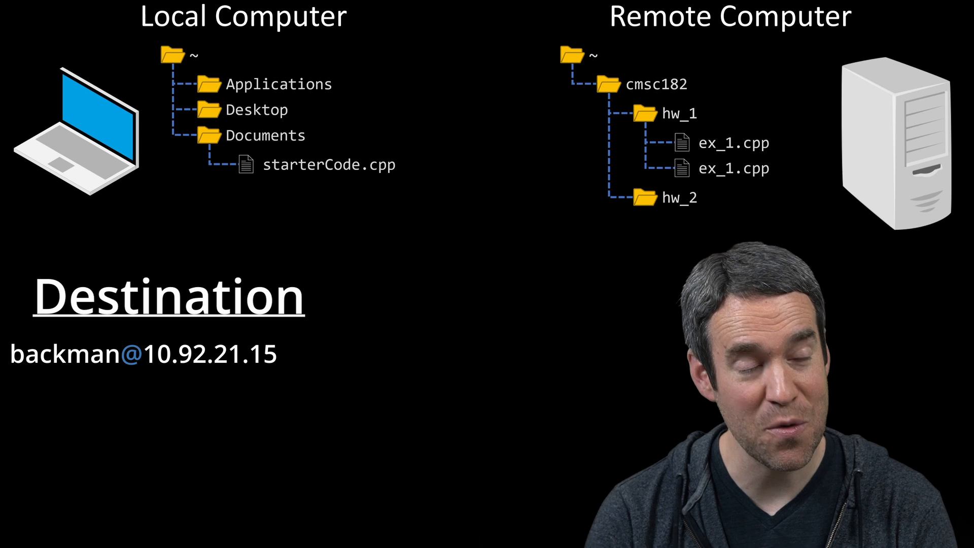
pyautogui.write(':')
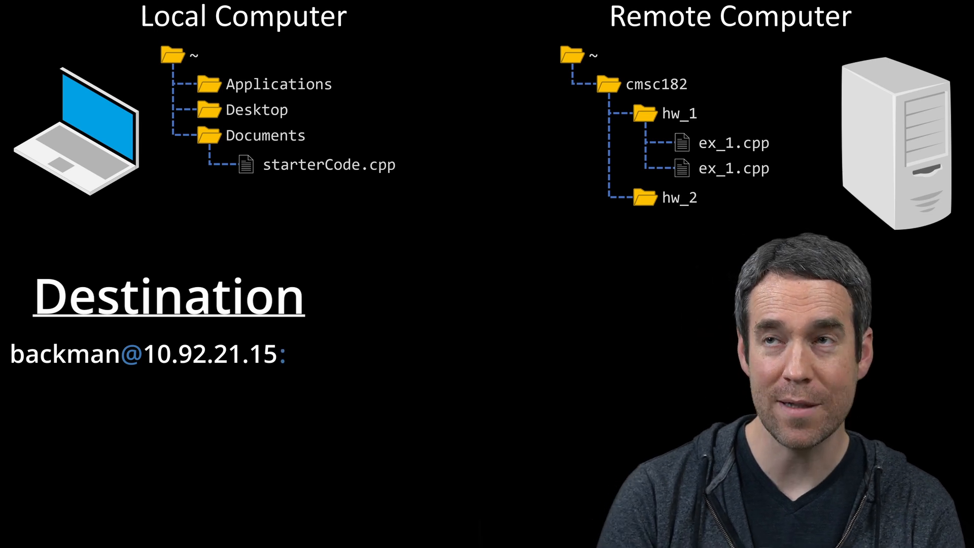
pyautogui.write('~/cmsc182/hw_2/starterCode.cpp')
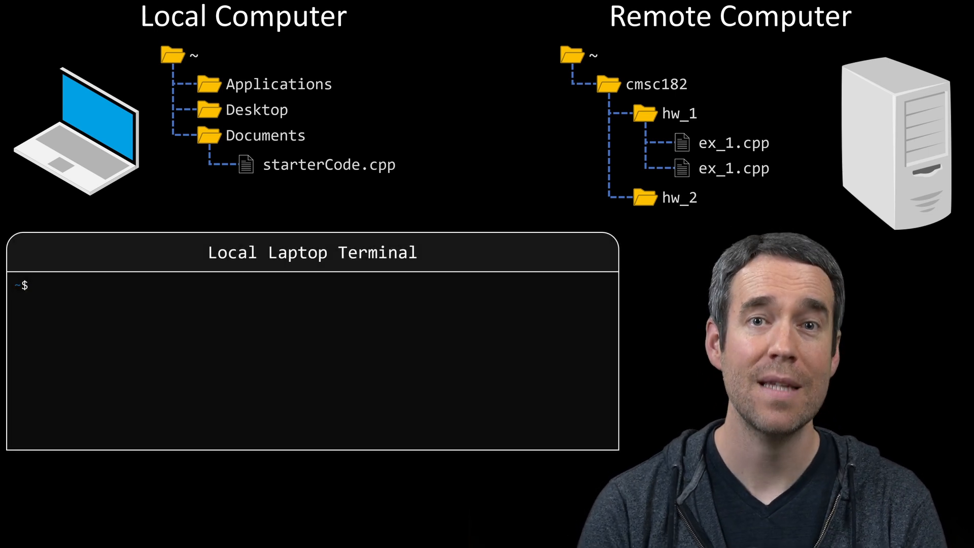
pyautogui.write('scp ~/Documents/starterCode.cpp backman@10.92.21.15')
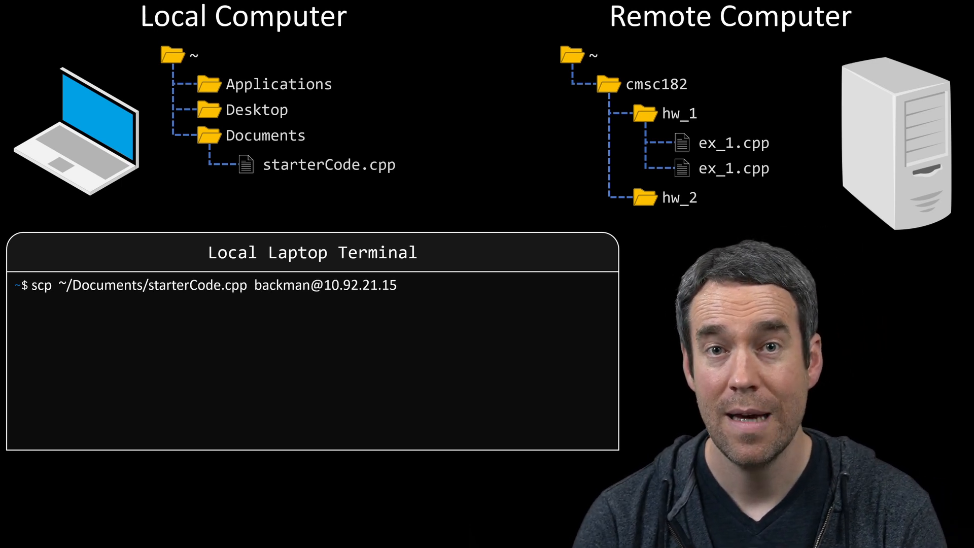
pyautogui.write(':~/cmsc182/hw_2/starterCode.cpp')
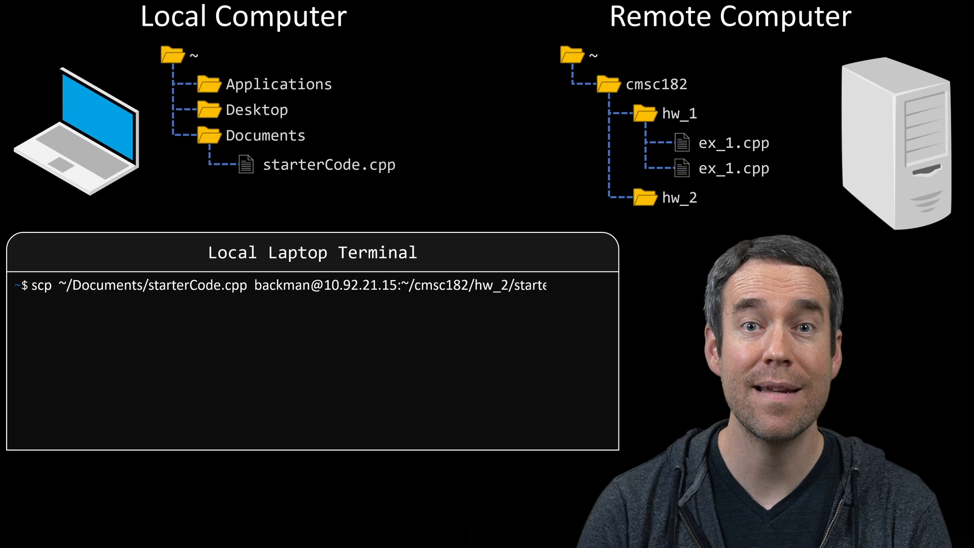
pyautogui.write('startercode.cpp')
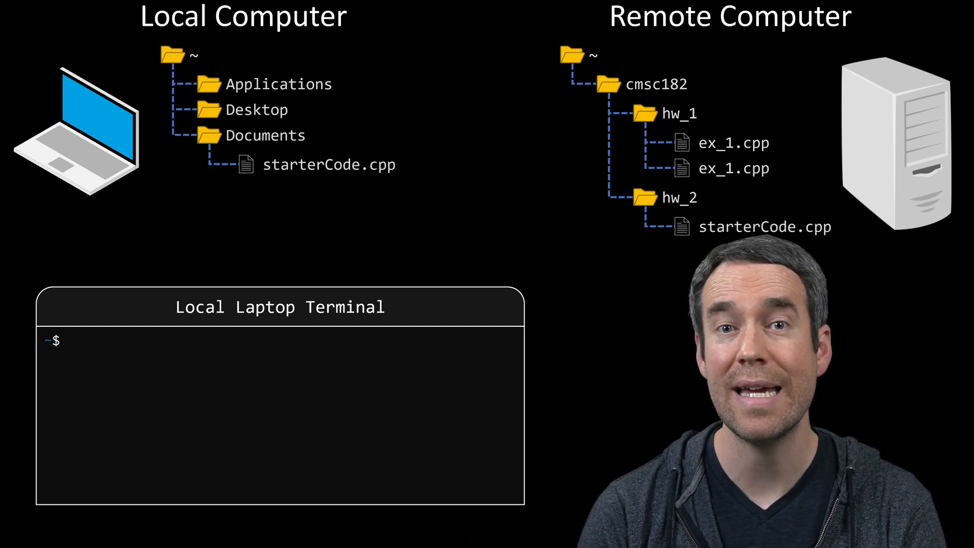
pyautogui.write('scp -r')
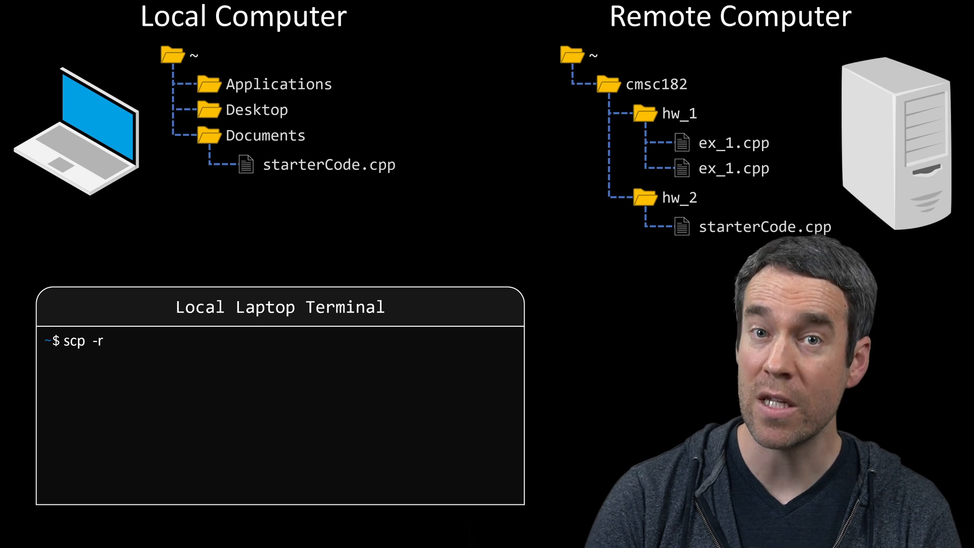
pyautogui.write('backman@')
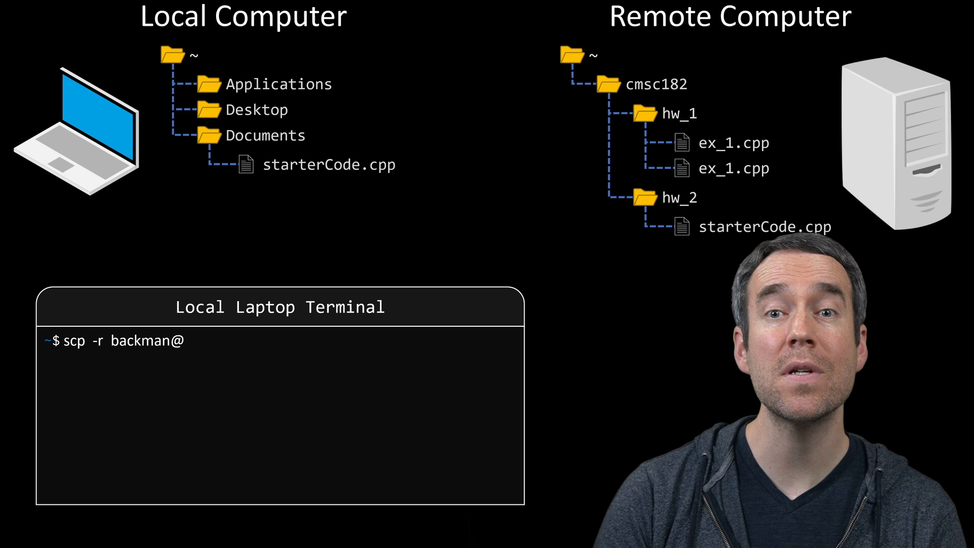
pyautogui.write('10.92.21.15:')
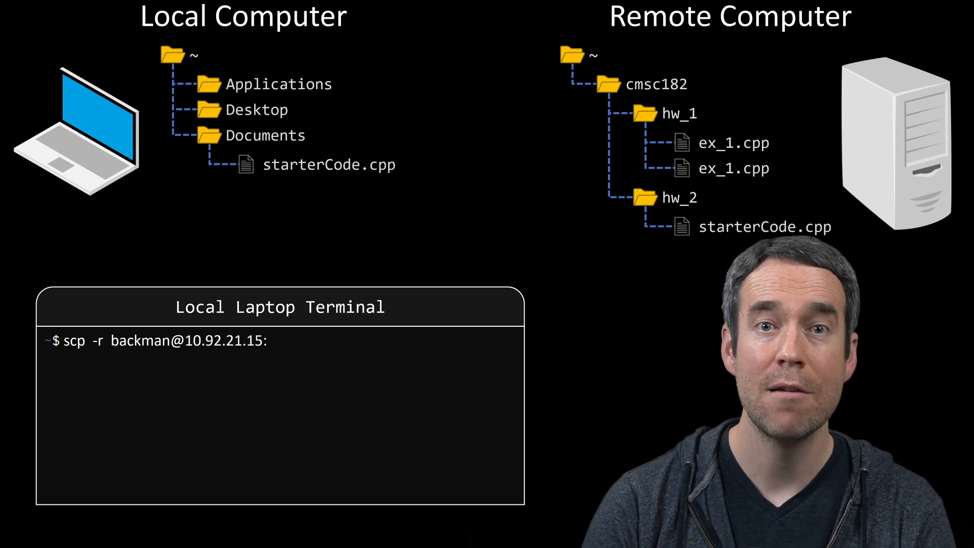
pyautogui.write('~/cmsc182/hw_1')
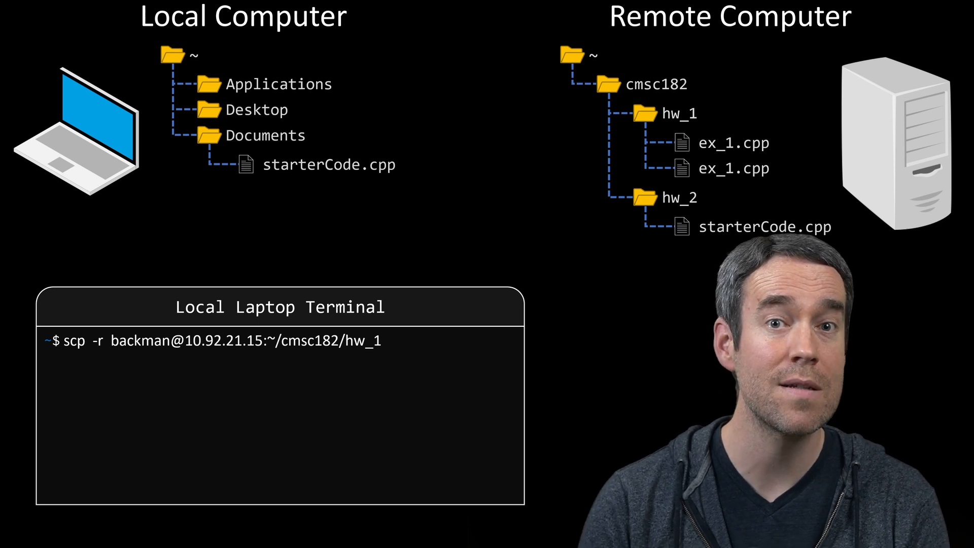
pyautogui.write('~/hw_1')
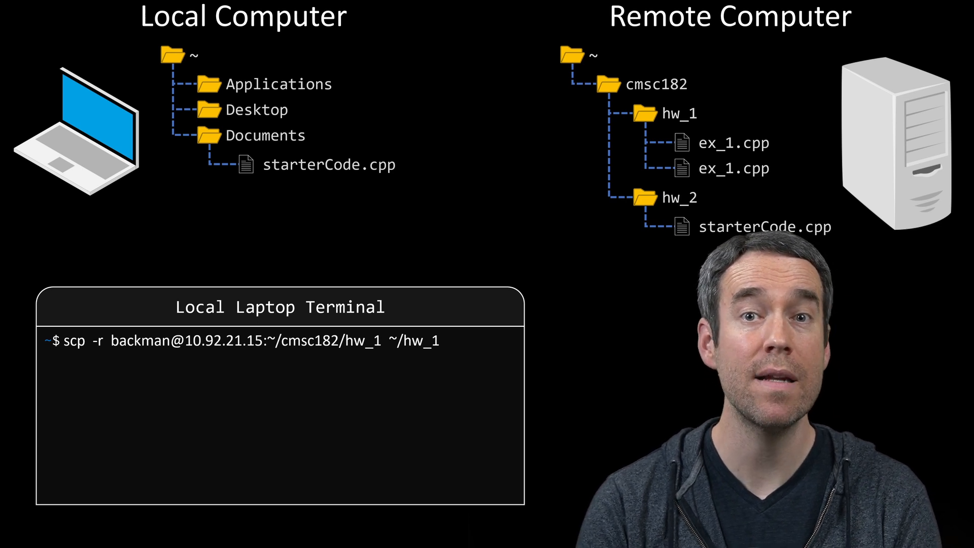